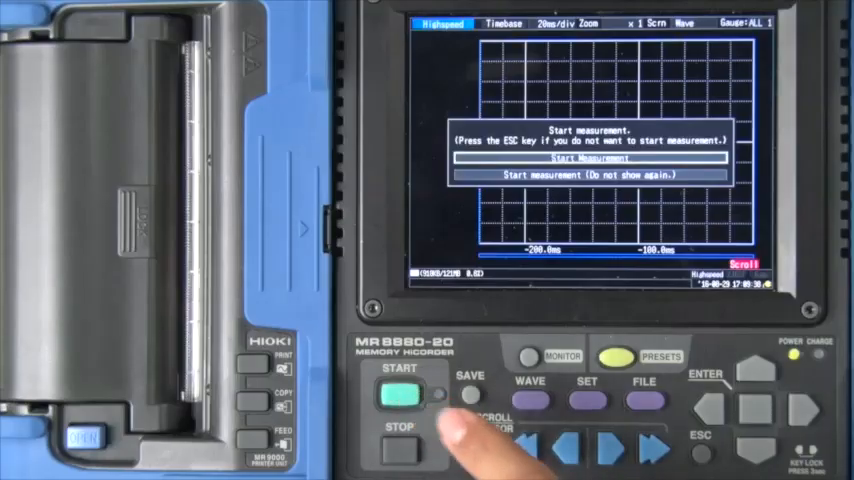
# Confirm the Start Measurement prompt in high-speed recording mode.
pyautogui.click(397, 397)
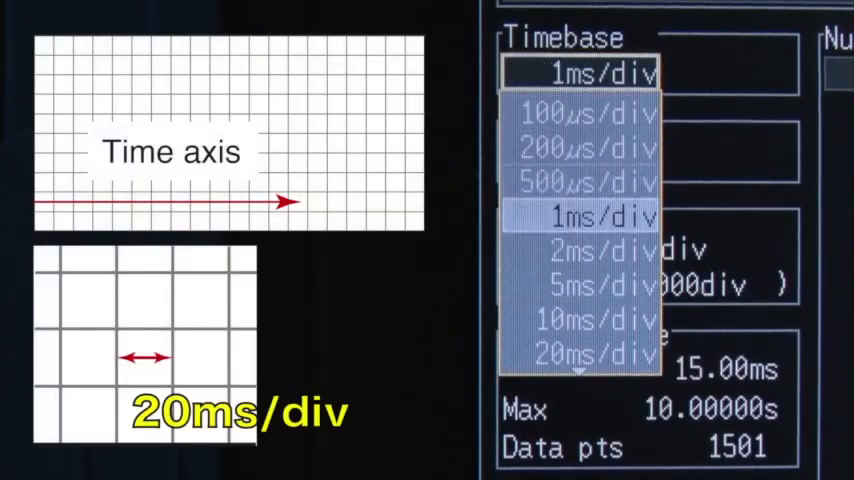
# Step the timebase from 1 ms/div to 20 ms/div and confirm it.
pyautogui.click(580, 355)
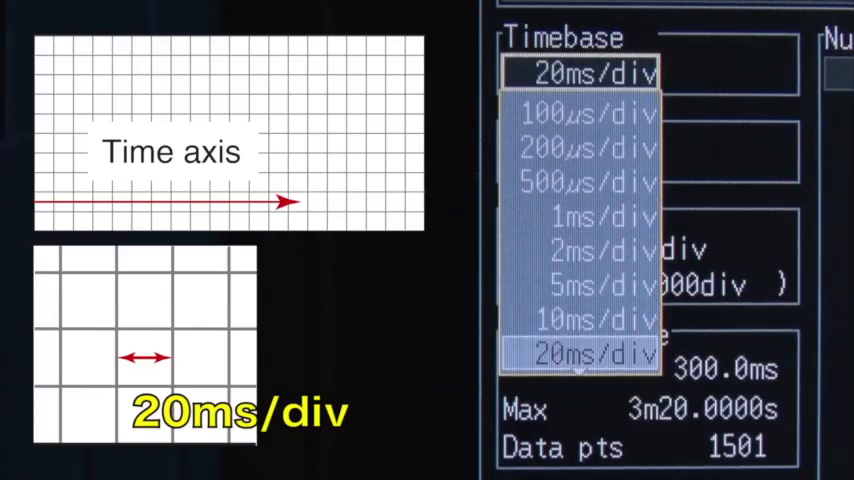
pyautogui.click(578, 355)
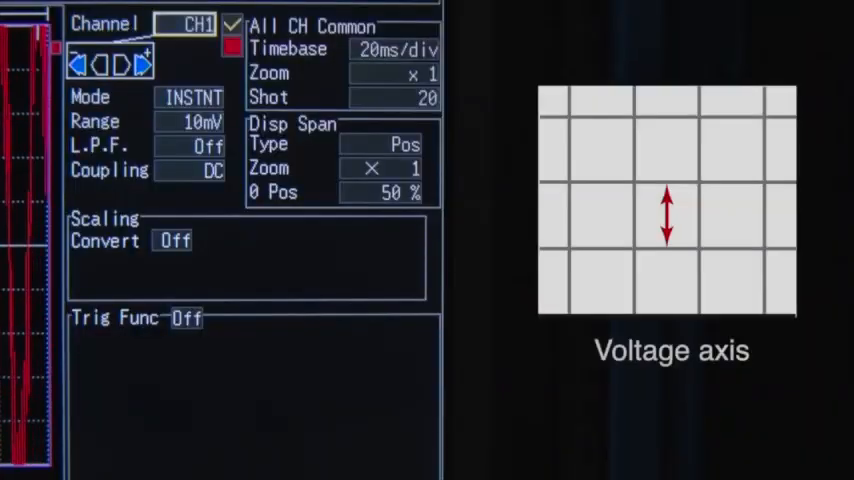
# Set channel 1 range to 20 mV and turn on scaling by clamp model.
pyautogui.click(197, 121)
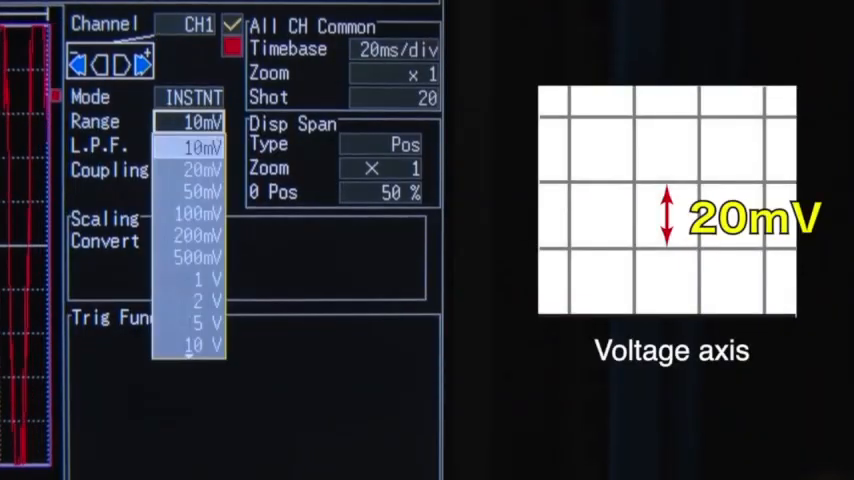
pyautogui.click(197, 169)
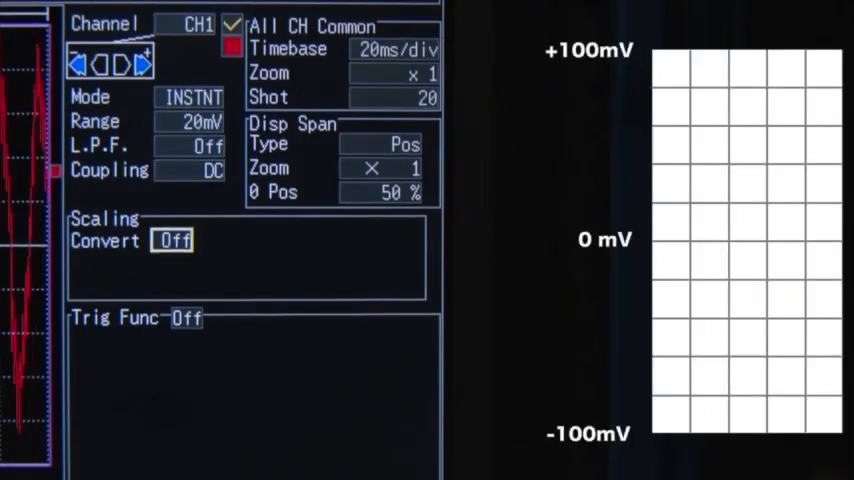
pyautogui.click(172, 240)
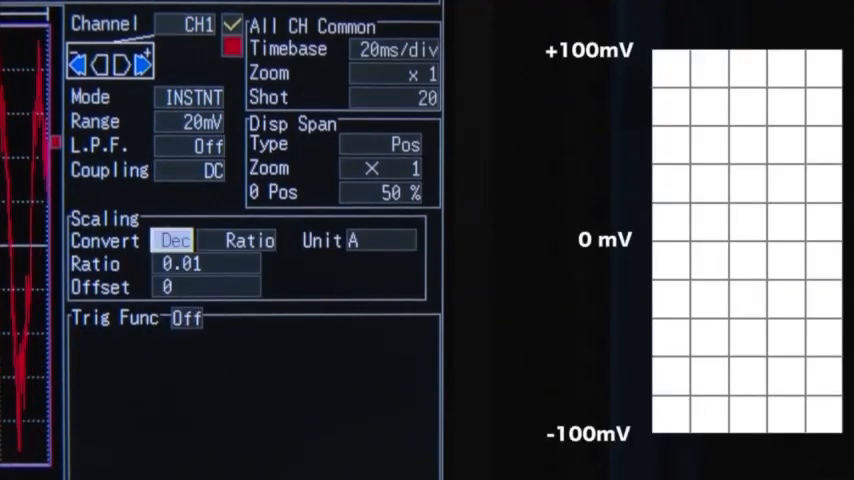
pyautogui.click(248, 241)
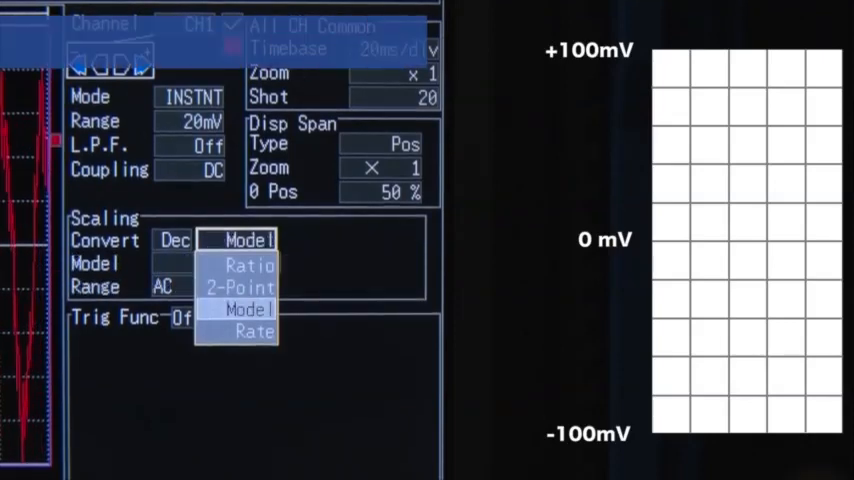
# Select the 9018-50 clamp sensor with its AC 10 A current range.
pyautogui.click(247, 240)
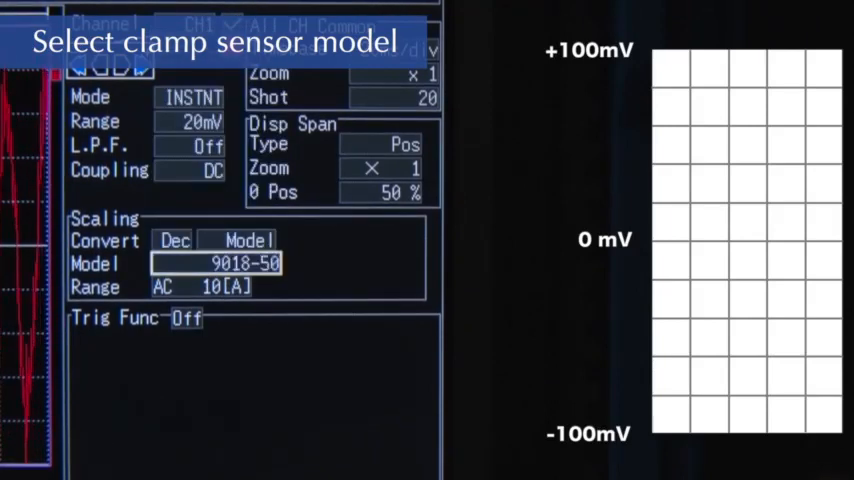
pyautogui.click(200, 287)
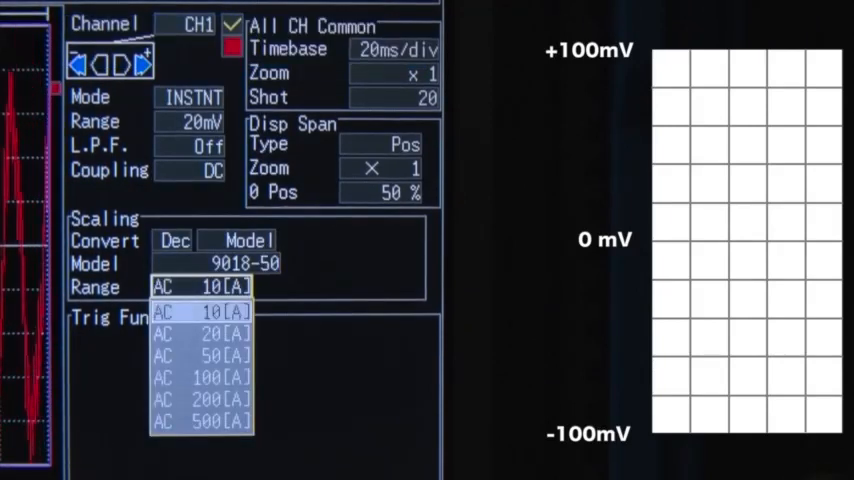
pyautogui.click(200, 354)
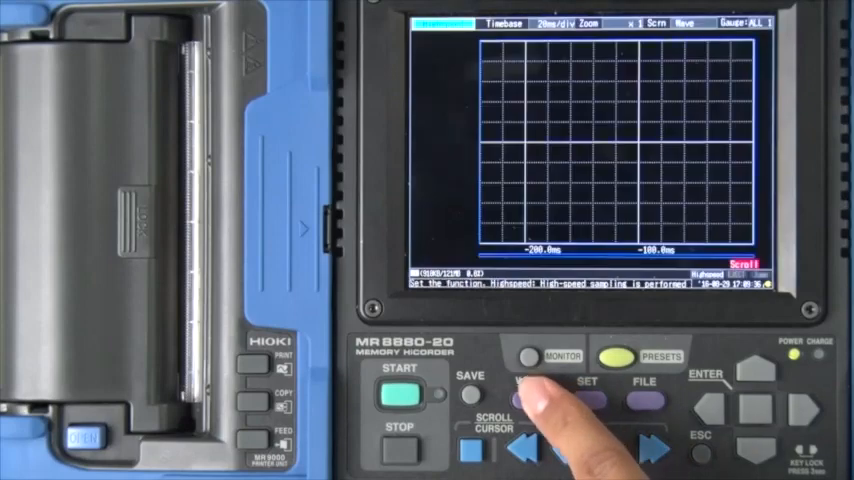
# Start a measurement and confirm it to capture the motor-start current.
pyautogui.click(399, 394)
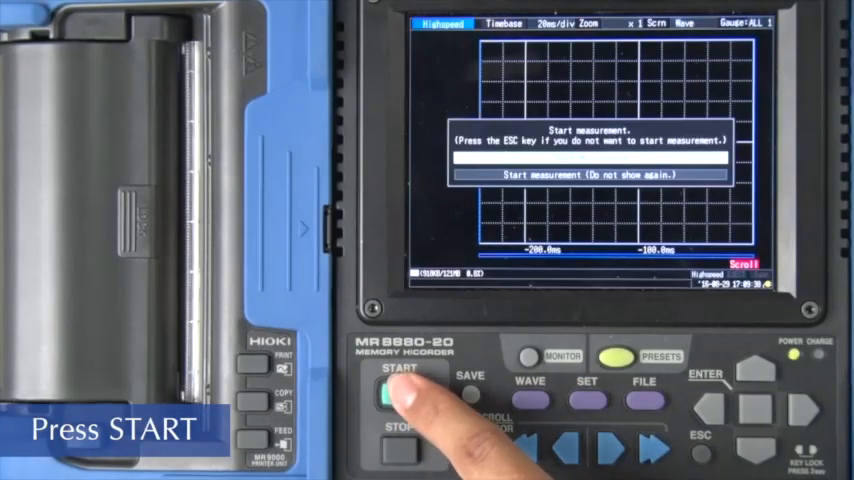
pyautogui.click(398, 398)
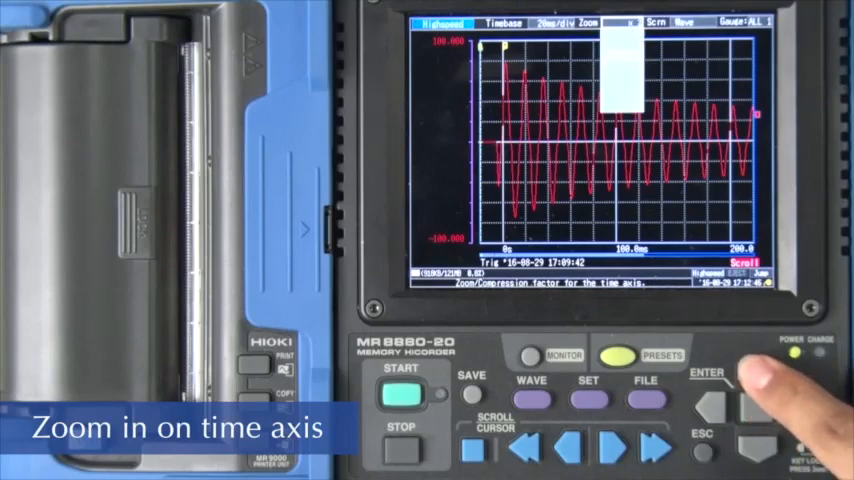
# Zoom in on the time axis and move cursor A to -12.0 ms.
pyautogui.click(760, 400)
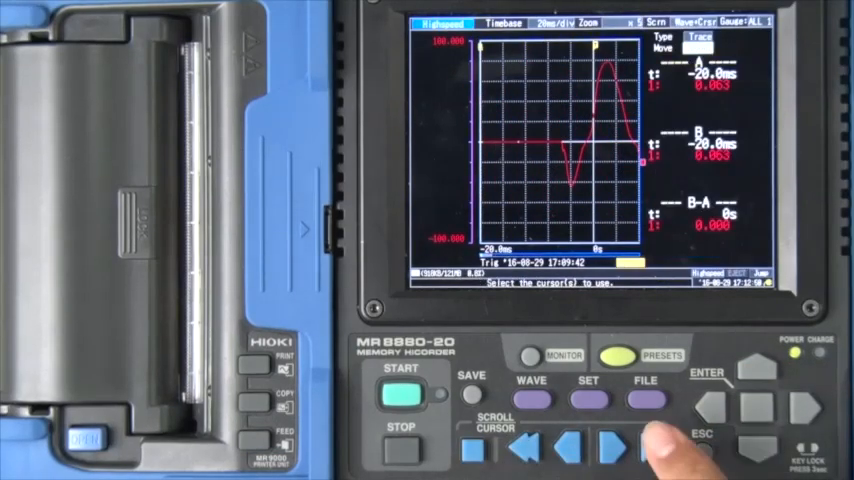
pyautogui.click(617, 449)
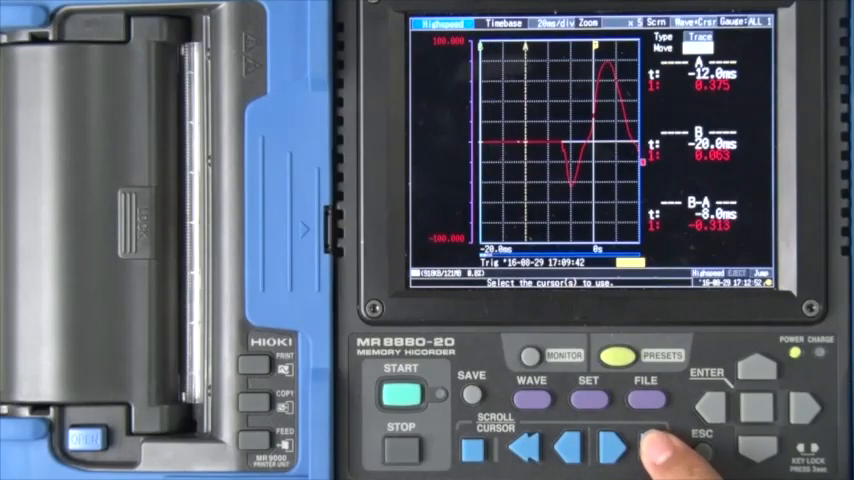